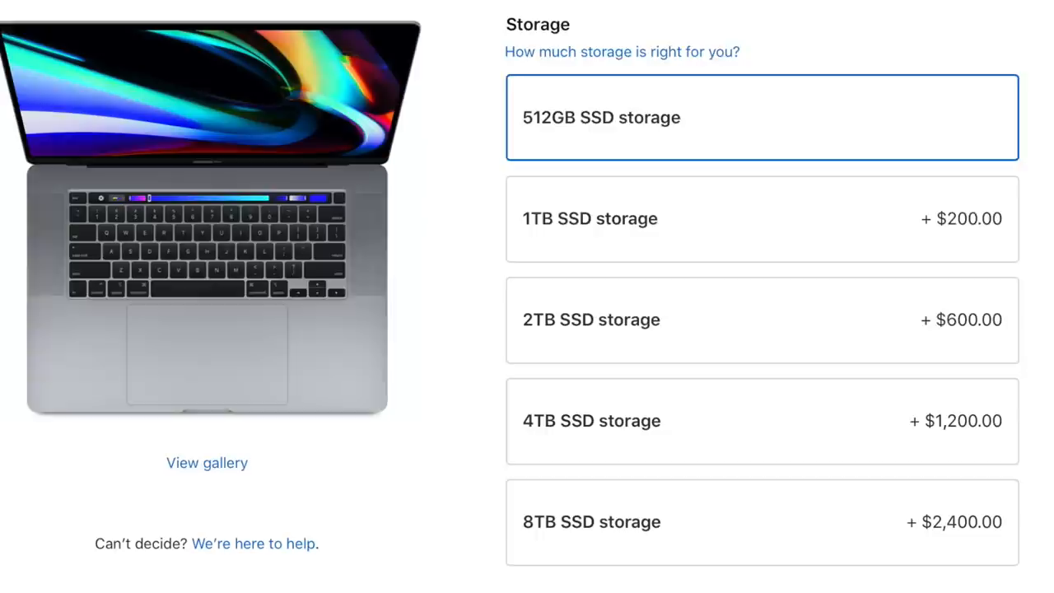
scroll(down, 3)
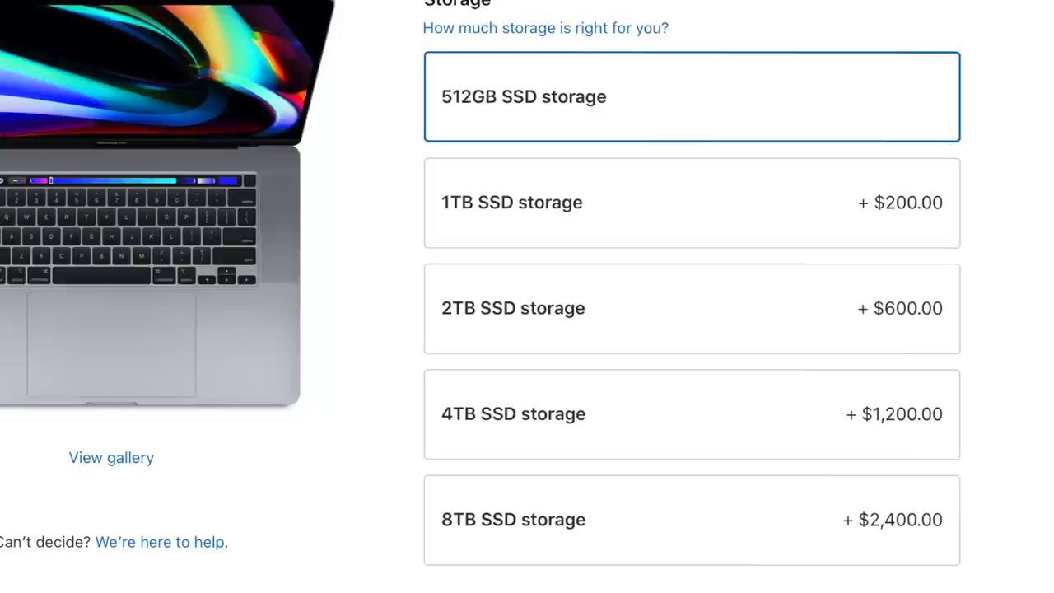